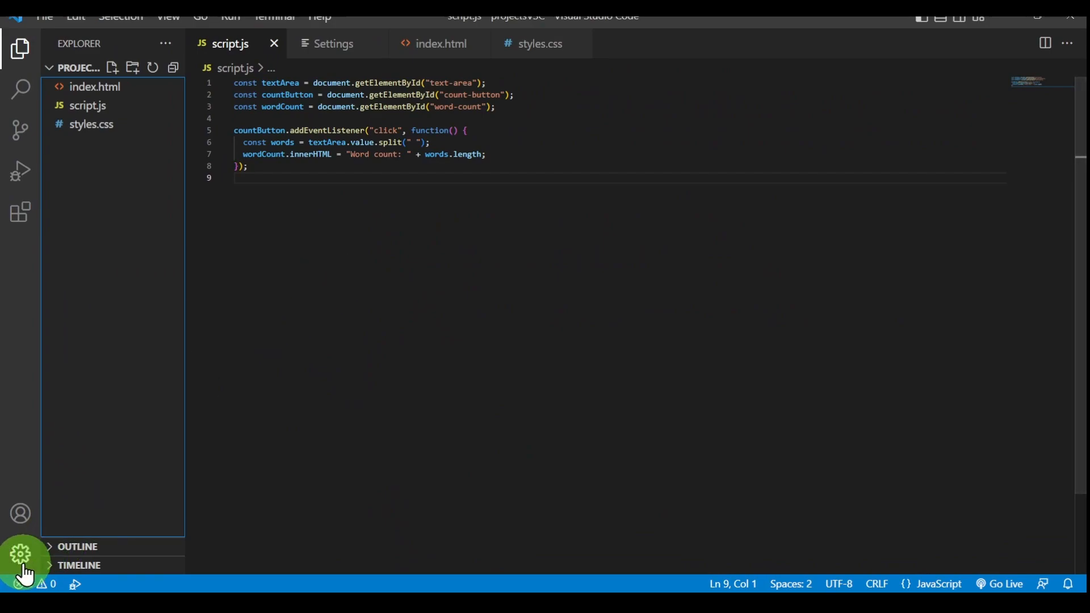
Set Text Editor Font Size to 100 in Settings, then view index.html.
left_click(19, 555)
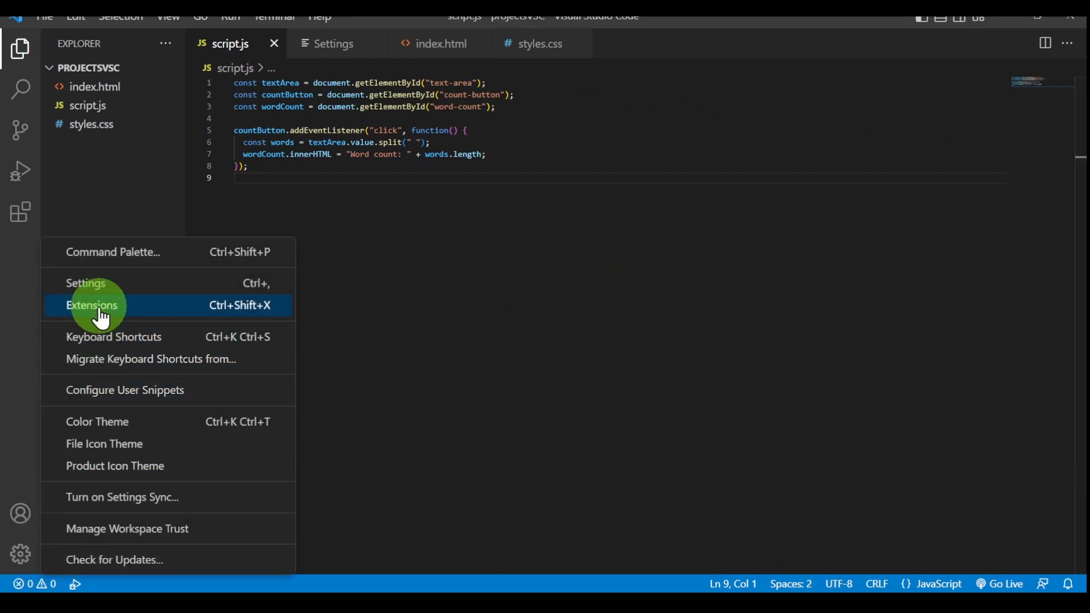
left_click(86, 283)
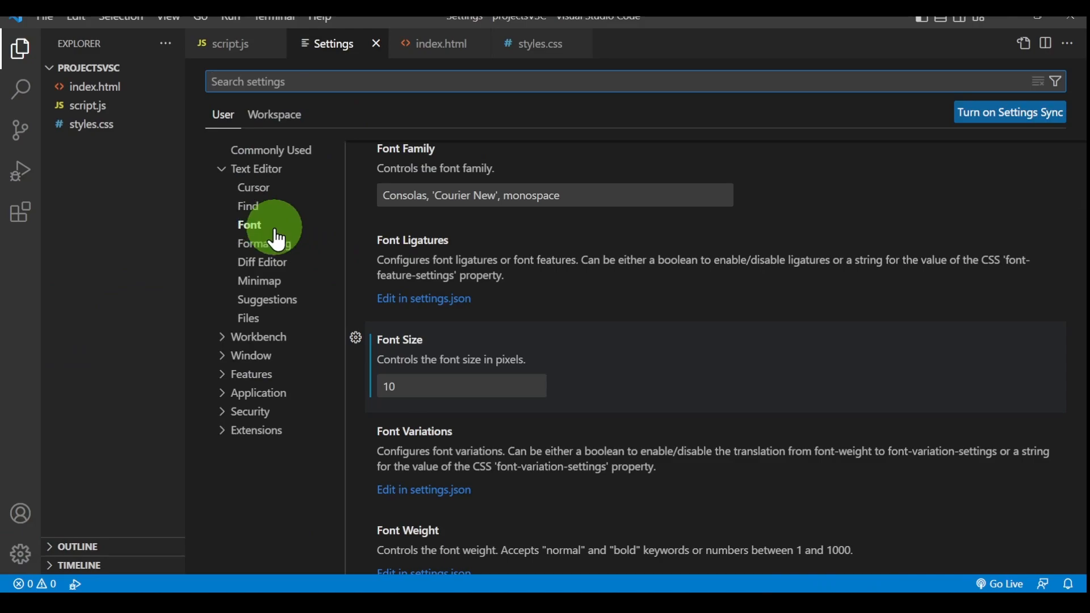
left_click(461, 386)
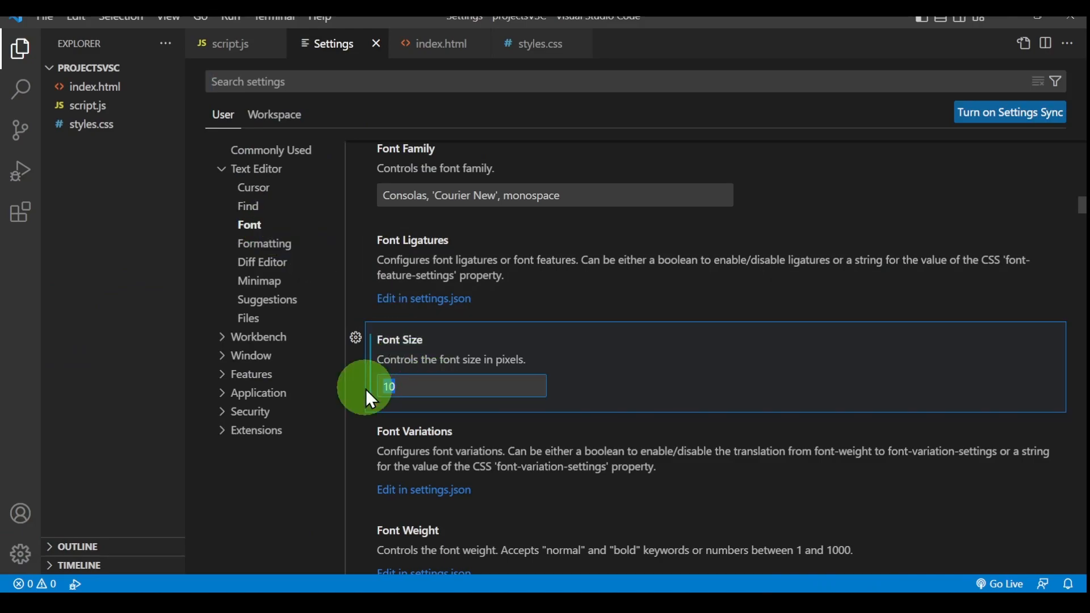
type("100")
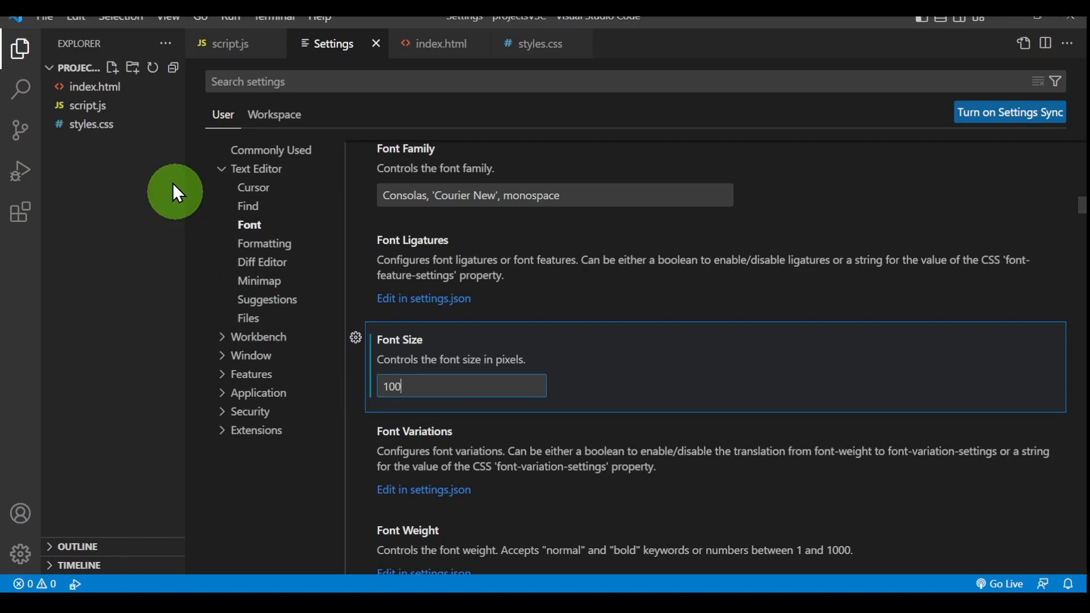
left_click(438, 43)
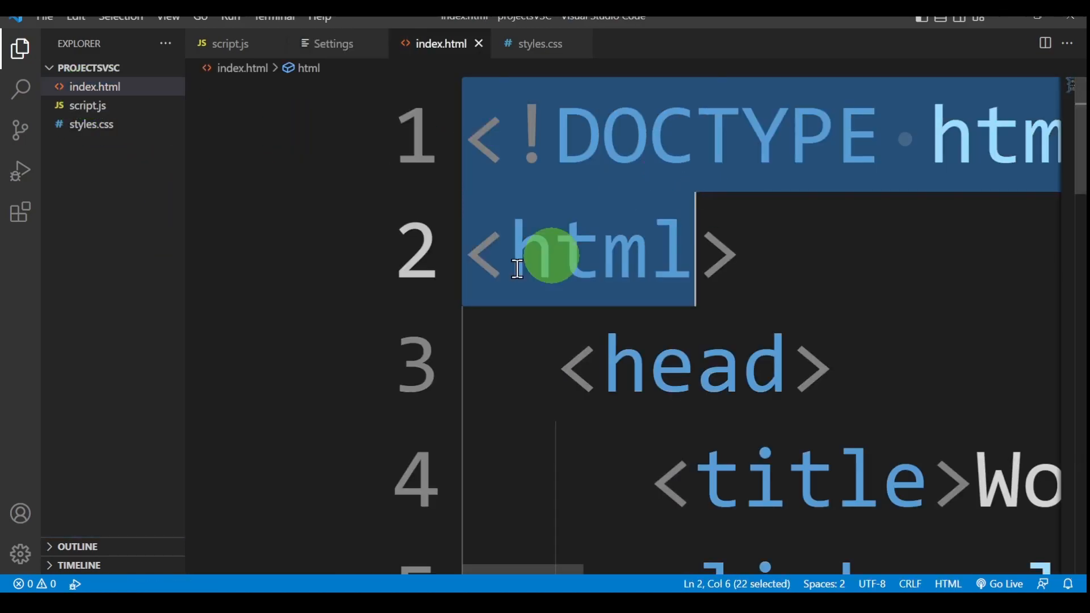
Reopen Settings and enter 30 as the editor Font Size, replacing 100.
left_click(332, 43)
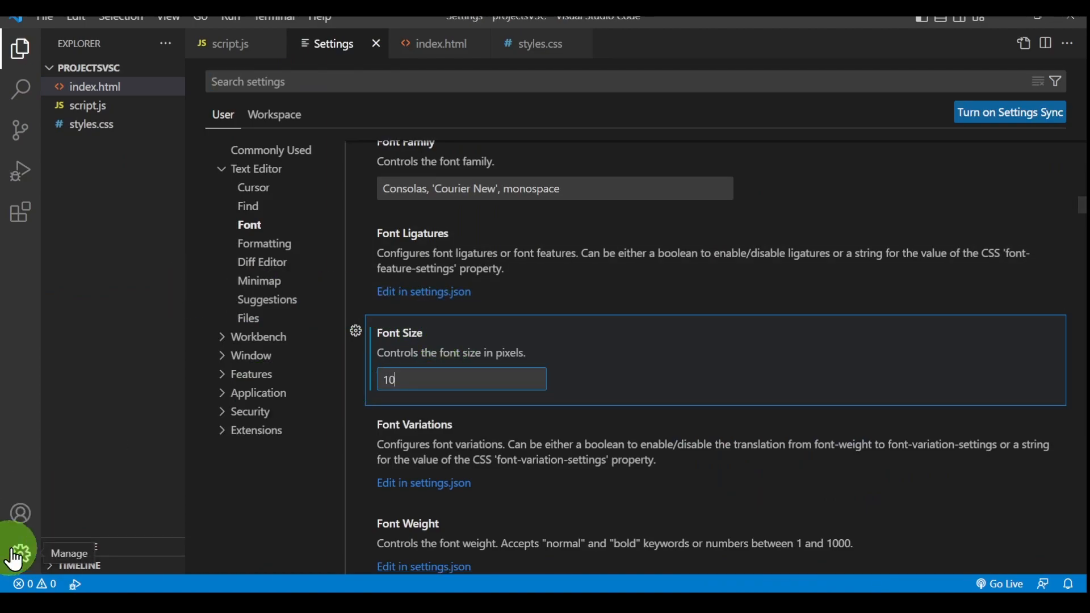
left_click(230, 43)
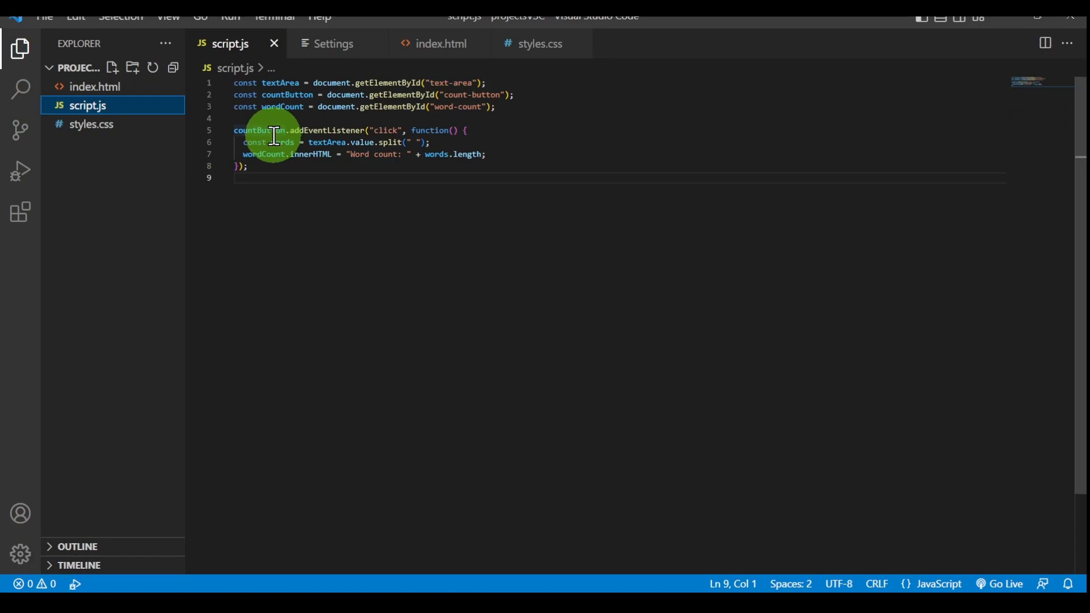
left_click(19, 554)
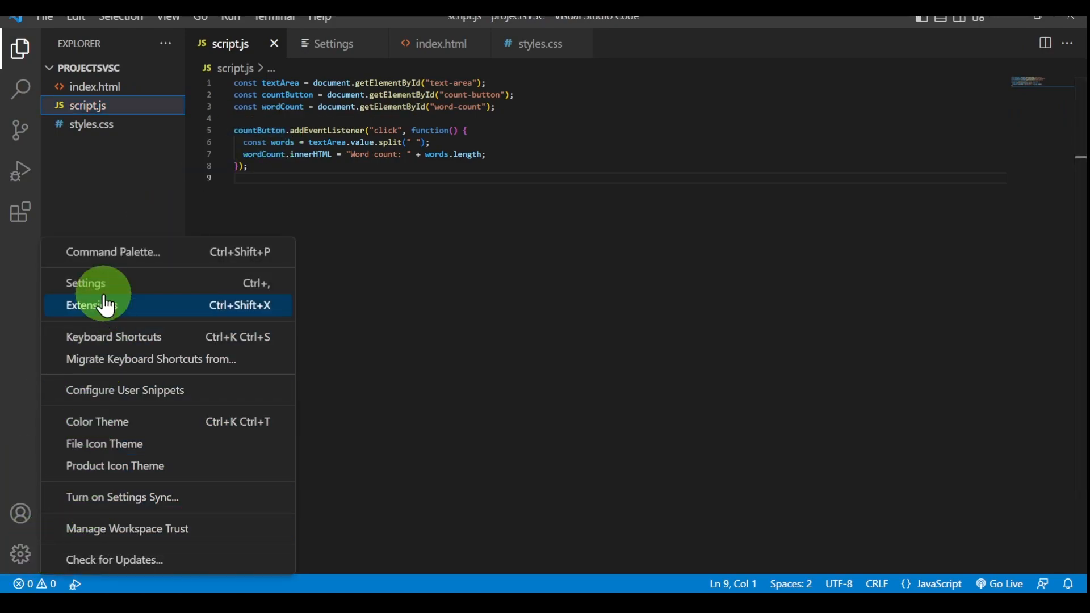
left_click(86, 283)
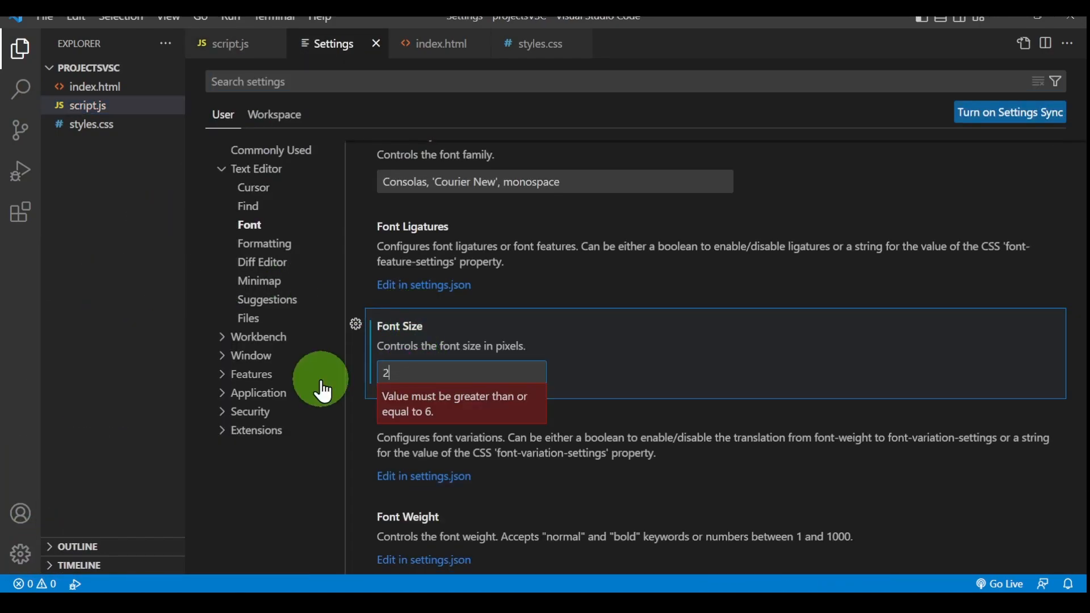
type("30")
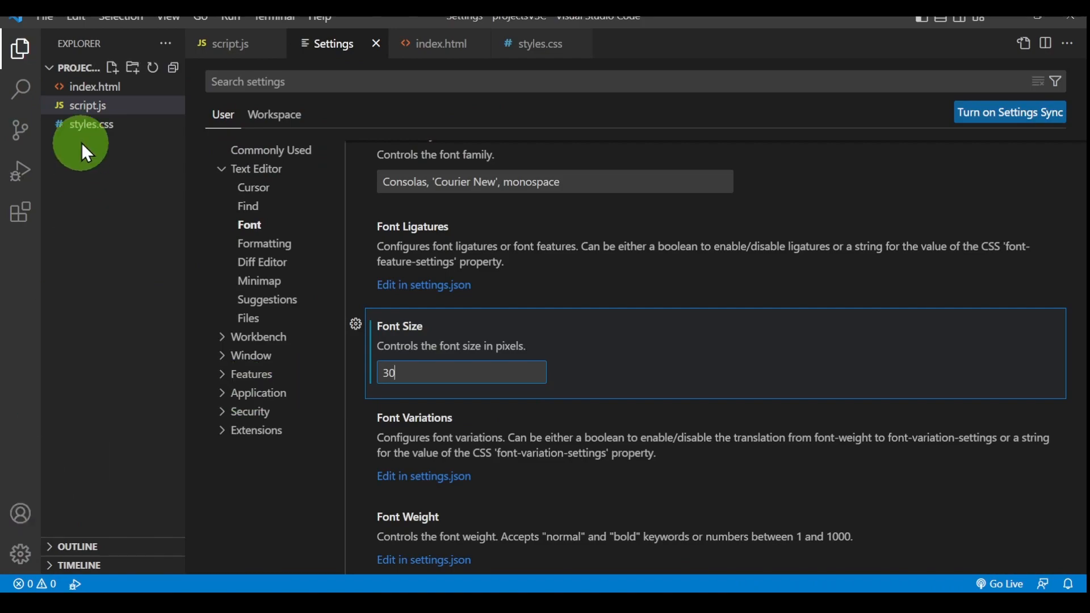